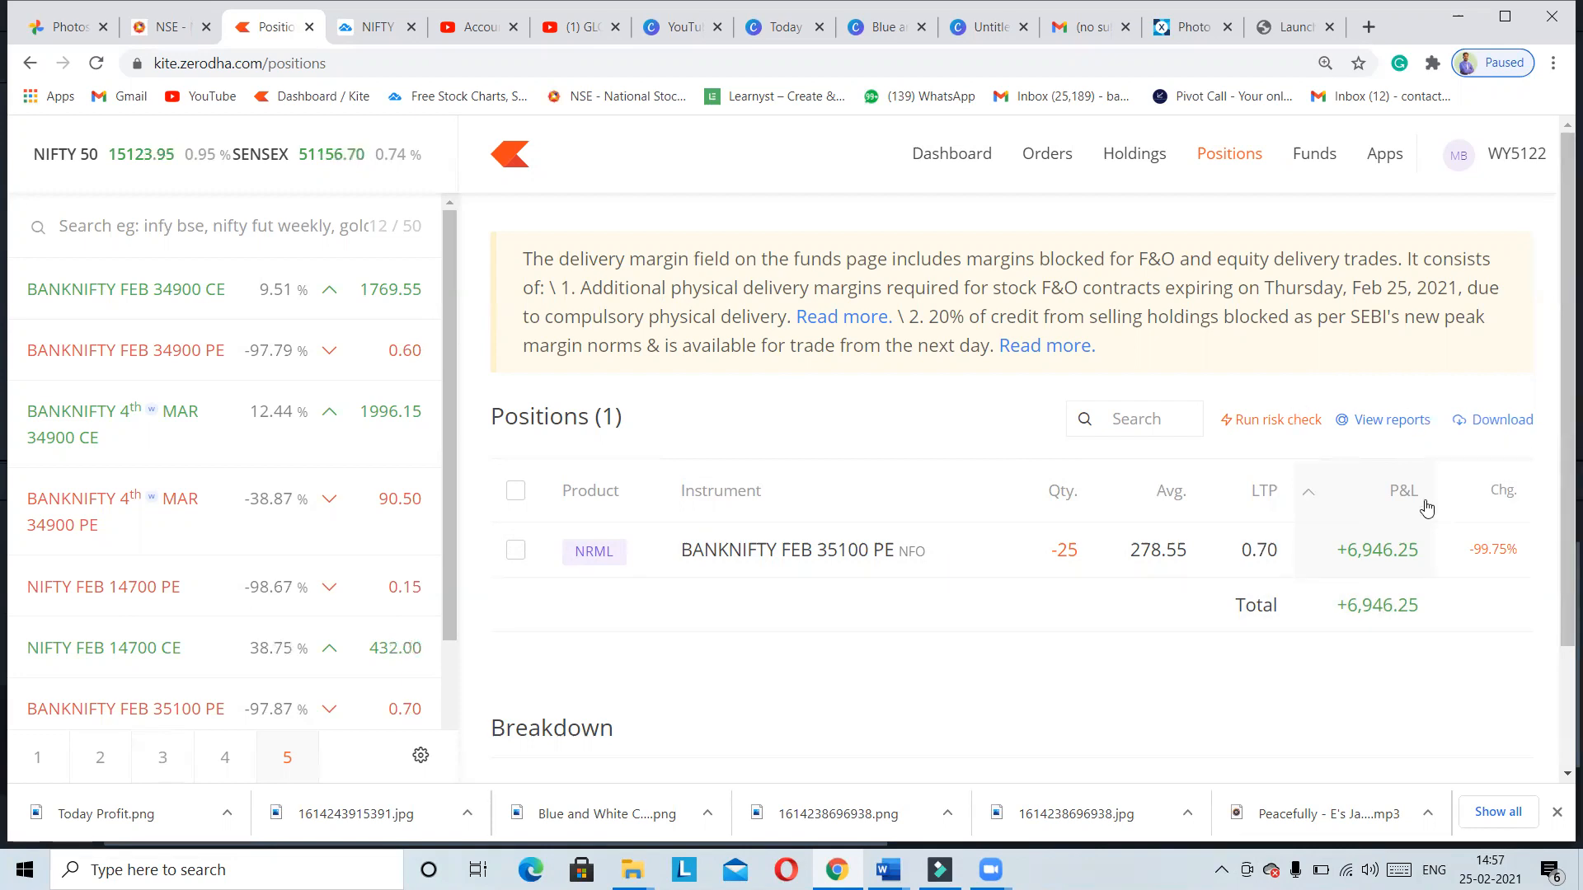
pyautogui.moveTo(1334, 523)
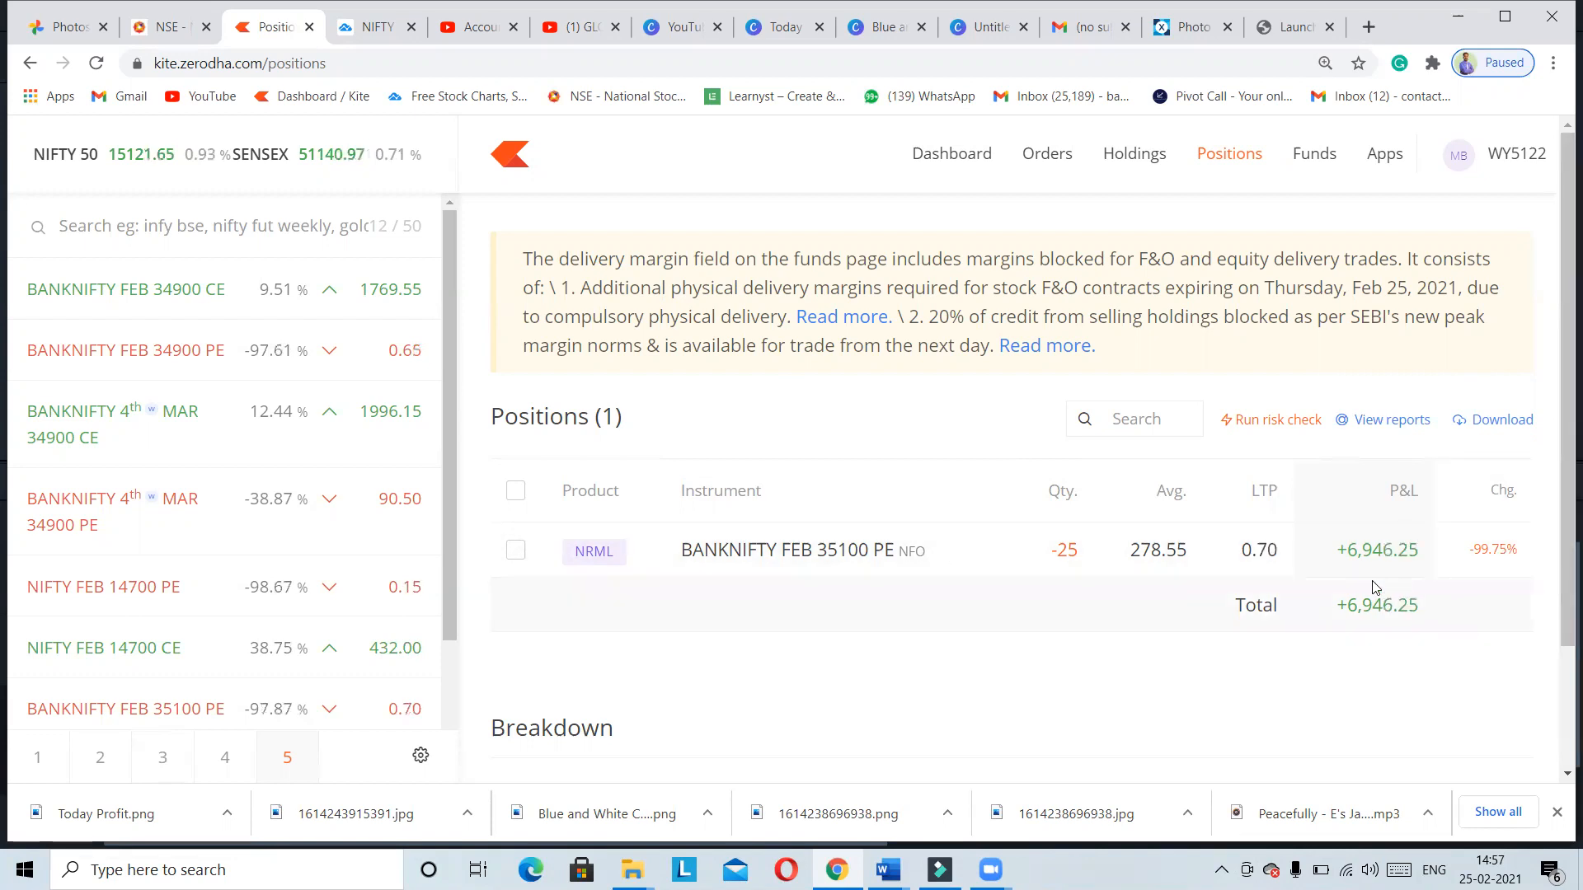
pyautogui.moveTo(969, 550)
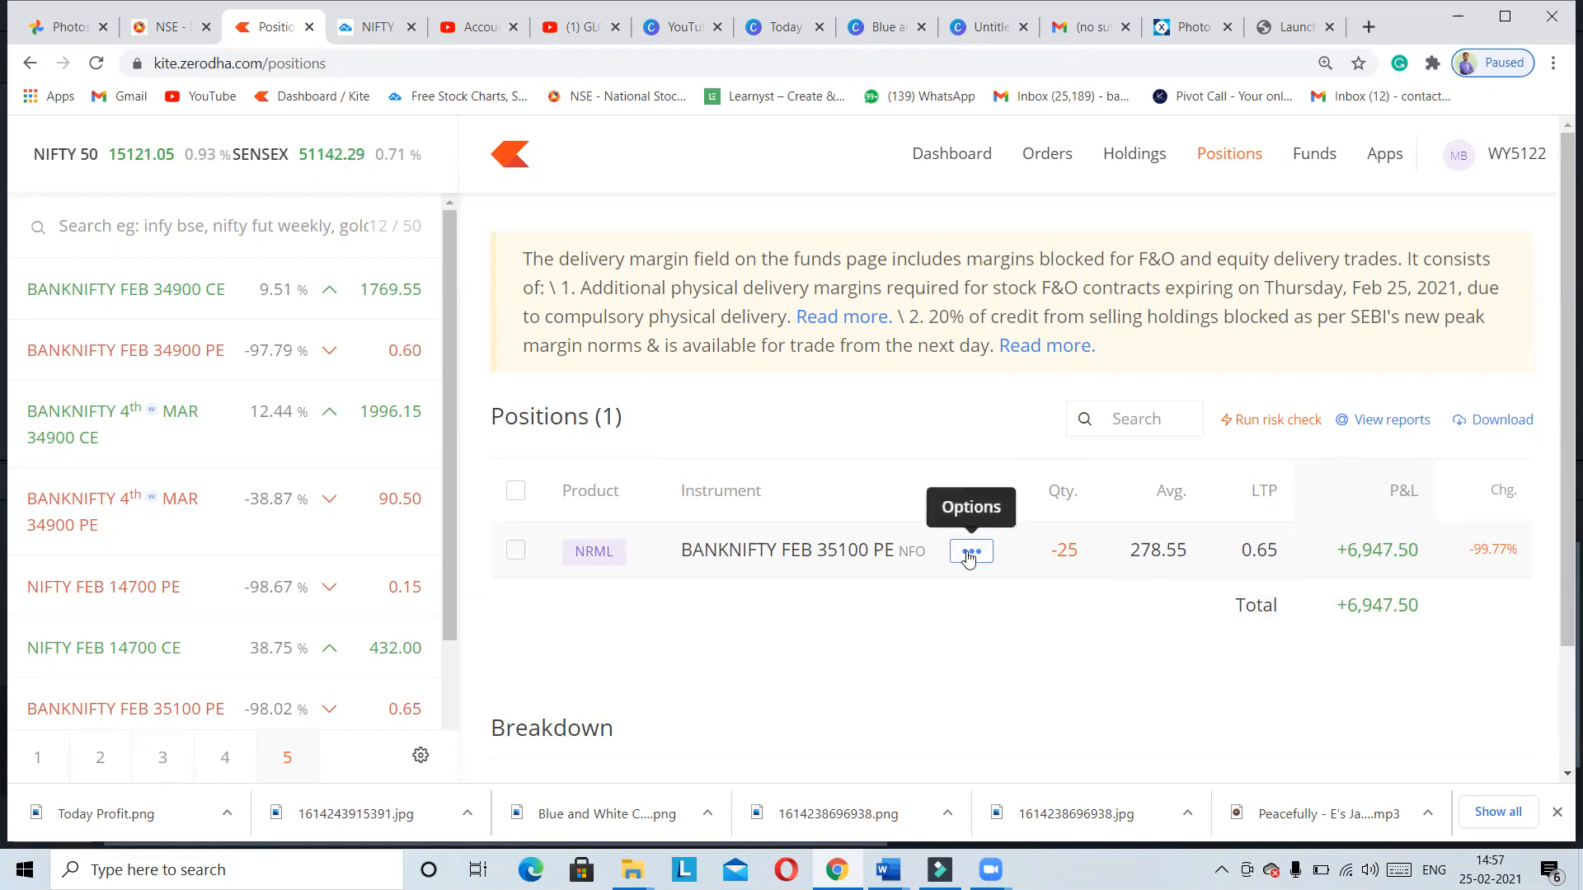
pyautogui.moveTo(1108, 563)
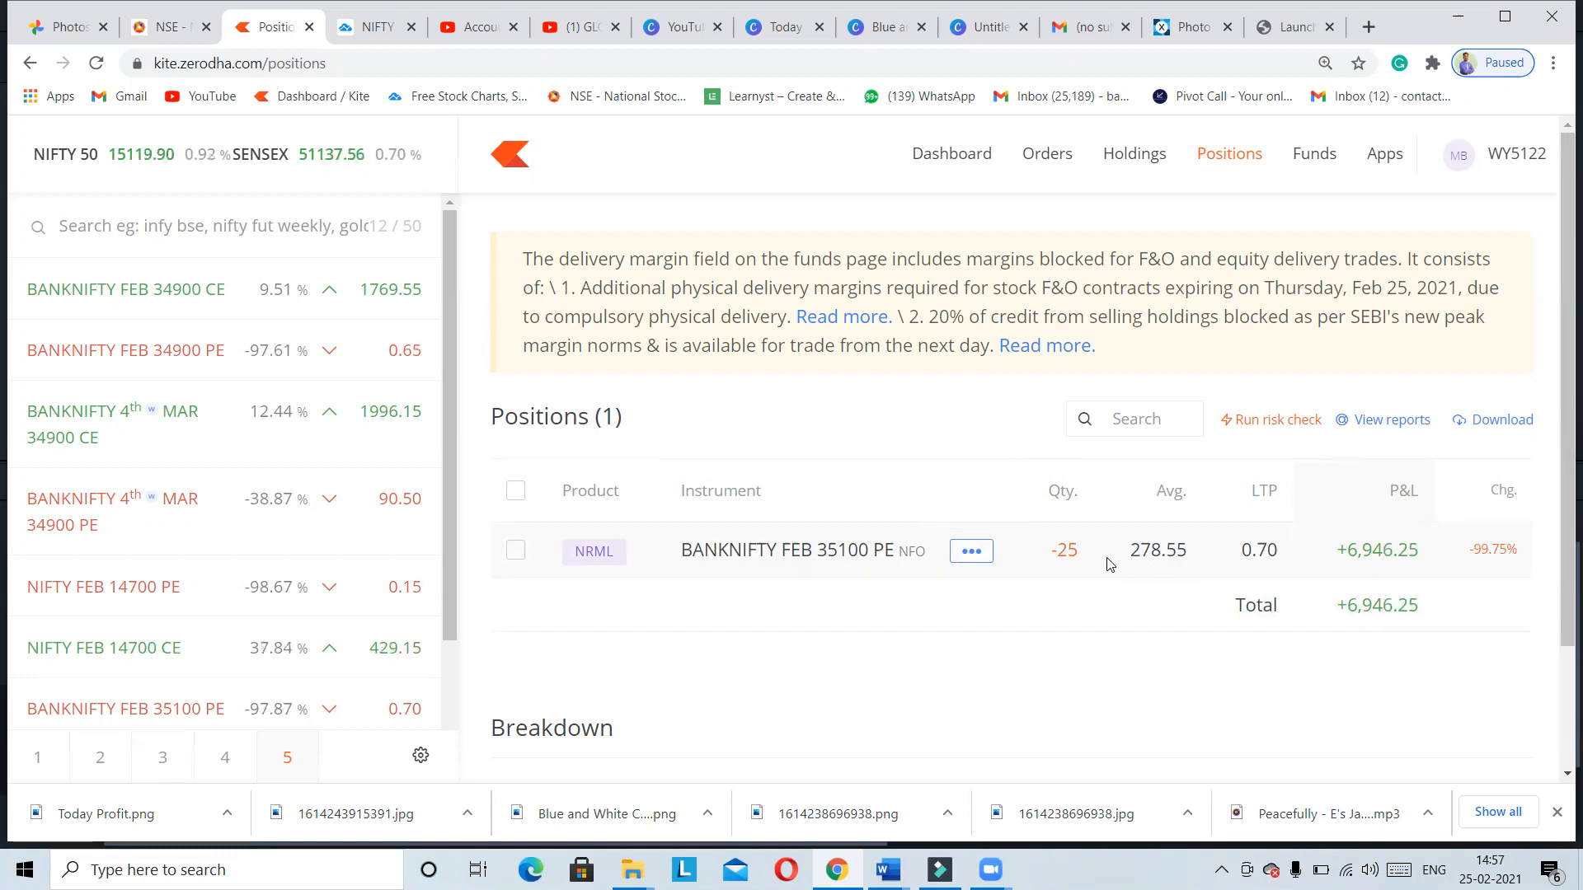
# Step: Mark the short BANKNIFTY FEB 35100 PE position (+6,946 P&L) so 'Exit 1 position' appears
pyautogui.doubleClick(1144, 549)
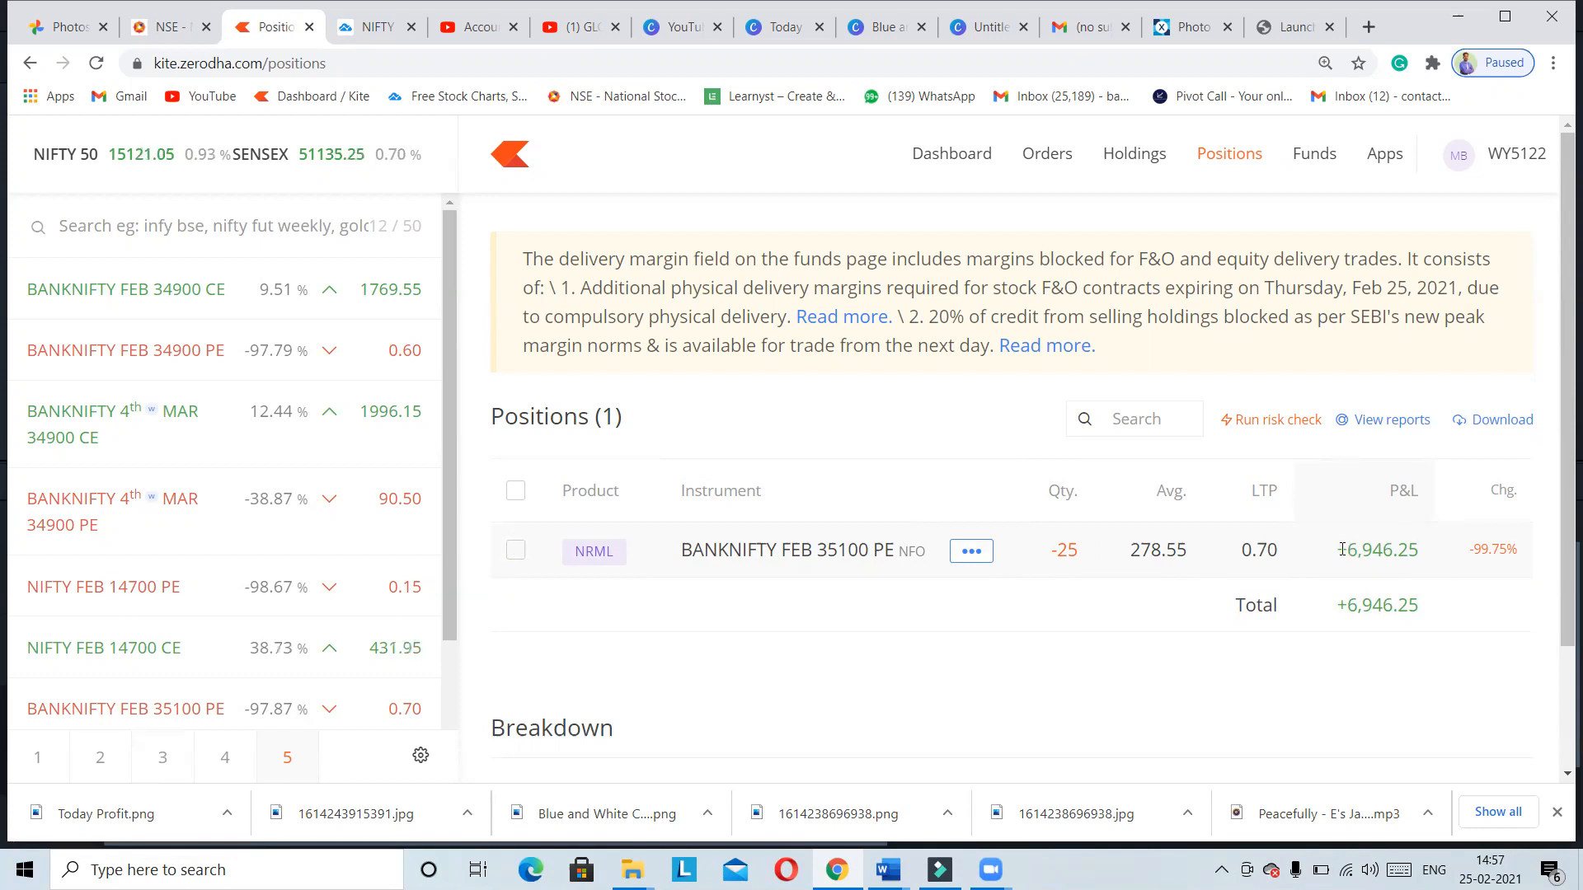
pyautogui.doubleClick(1375, 549)
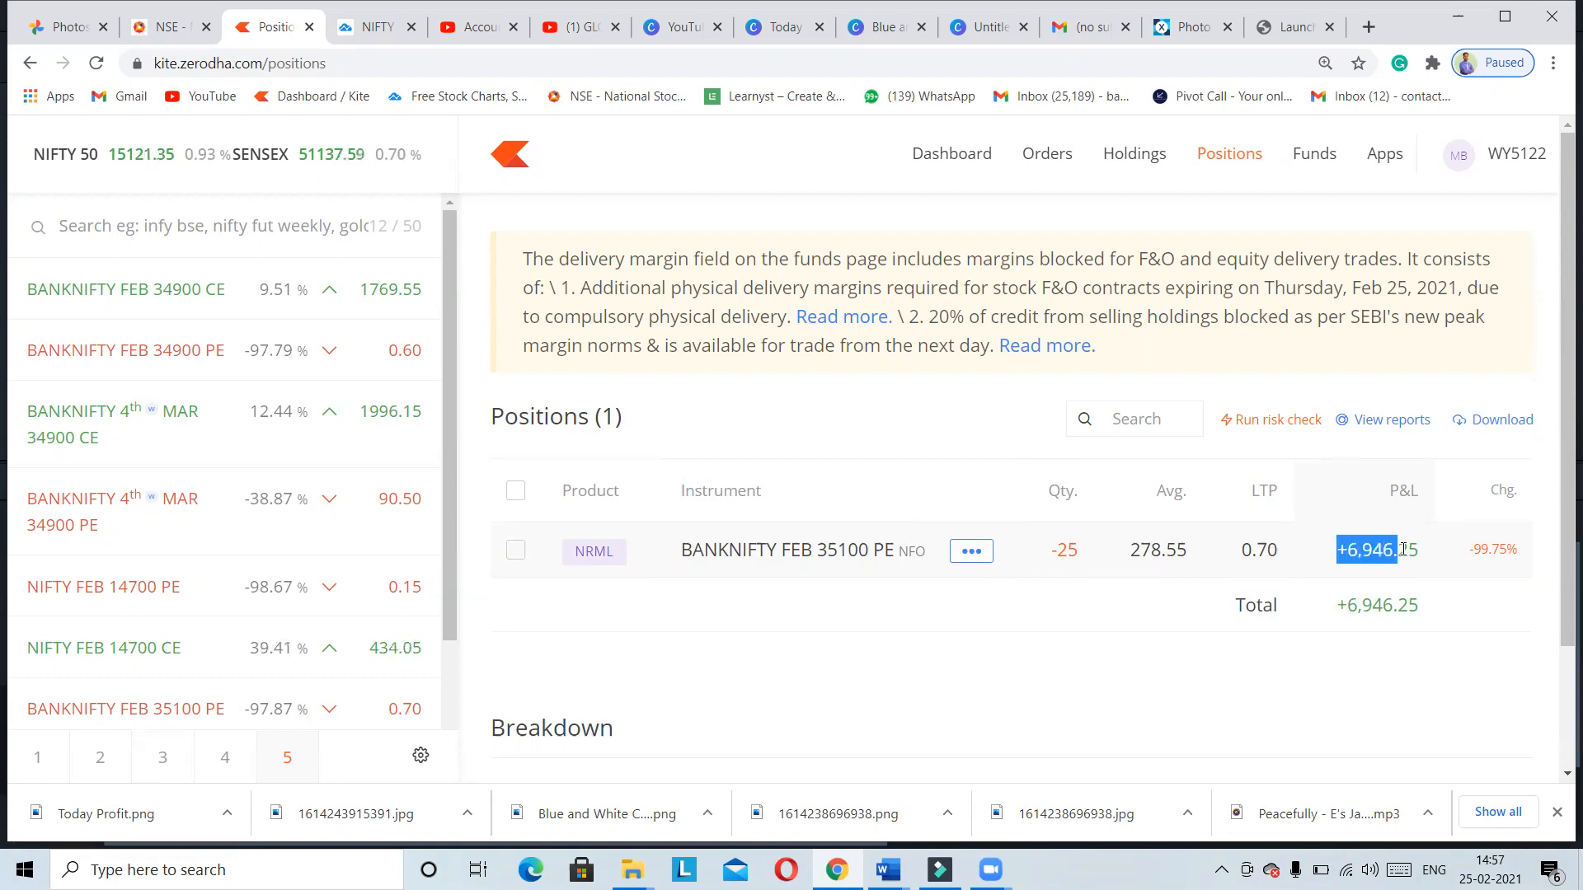
pyautogui.click(515, 551)
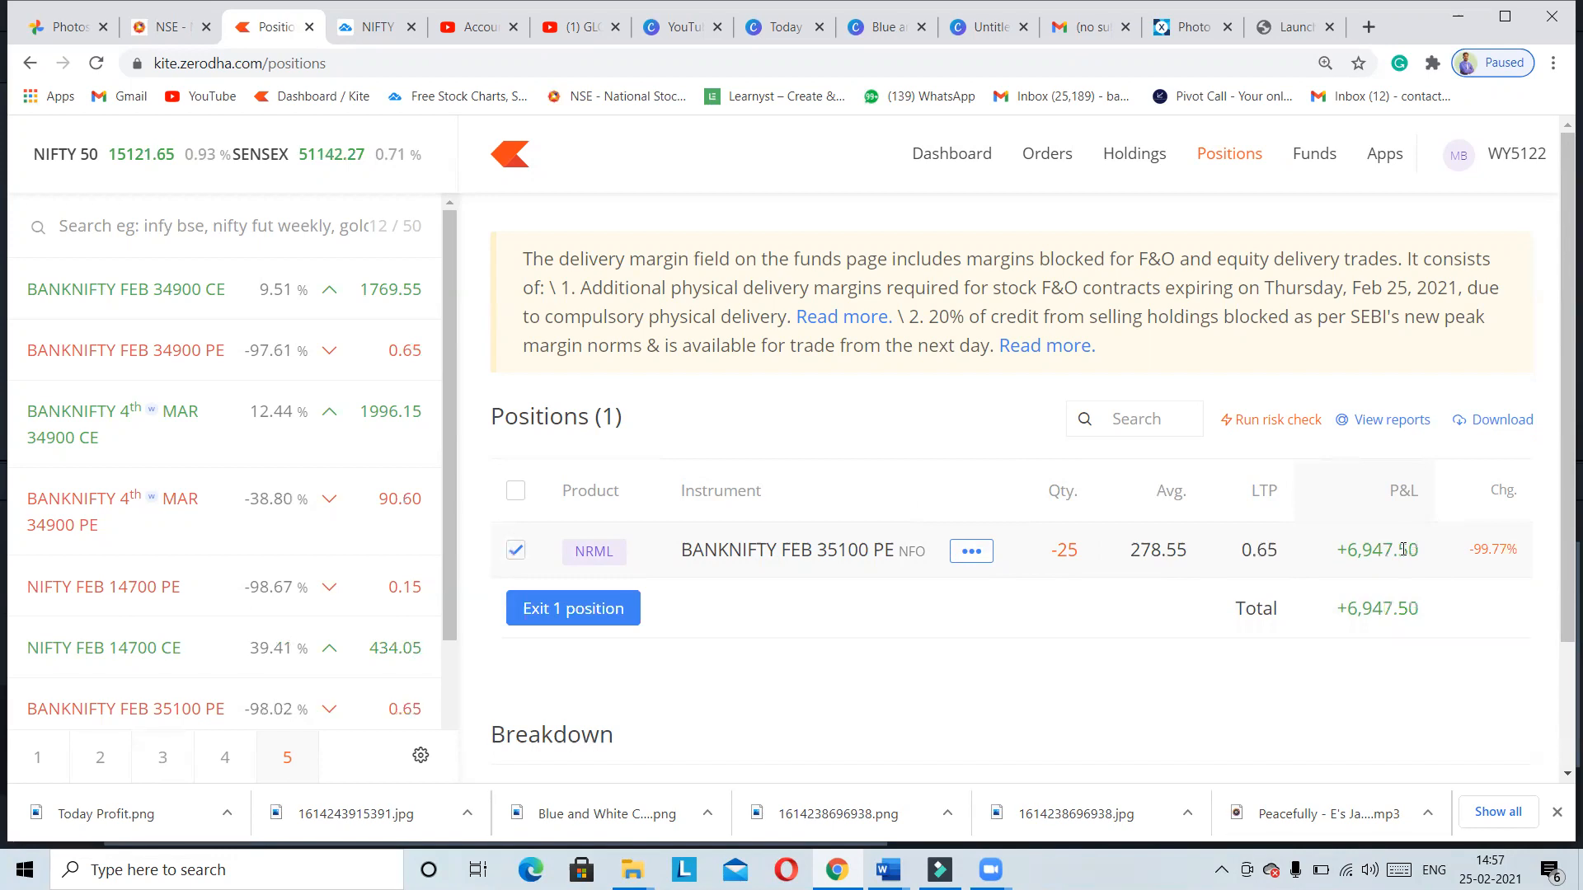